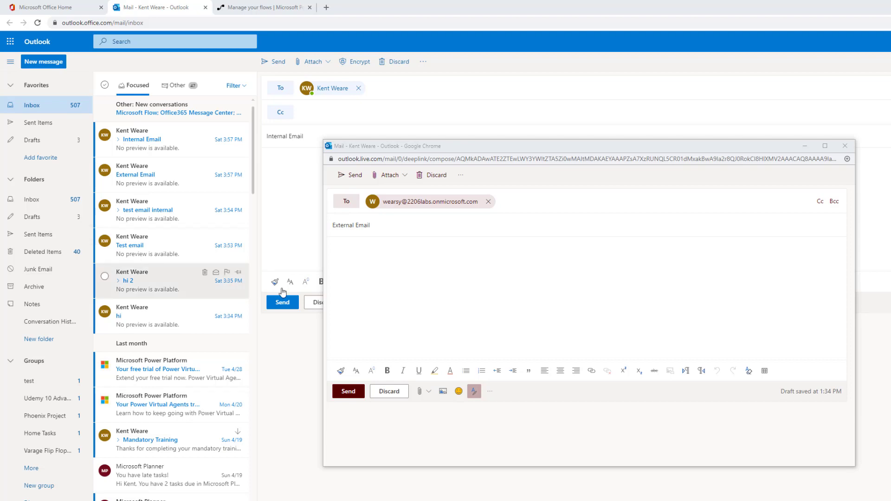
pyautogui.moveTo(438, 263)
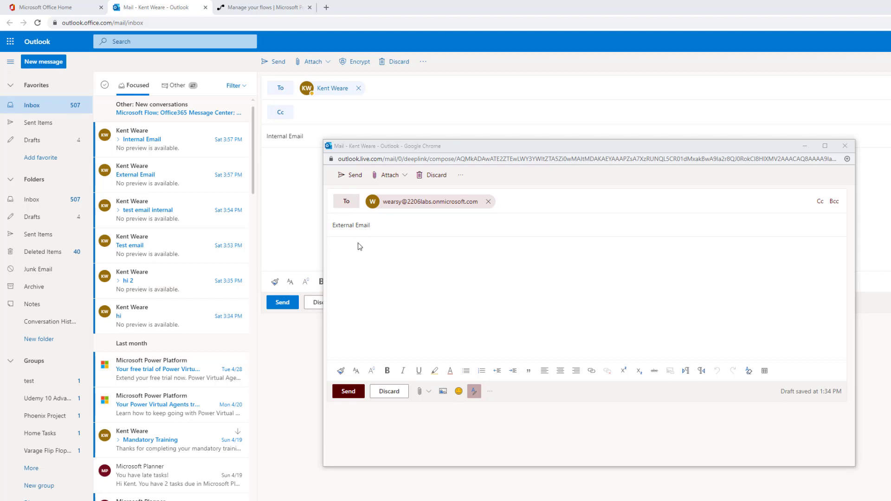
# Step: Send the External Email test message from Outlook
pyautogui.click(347, 391)
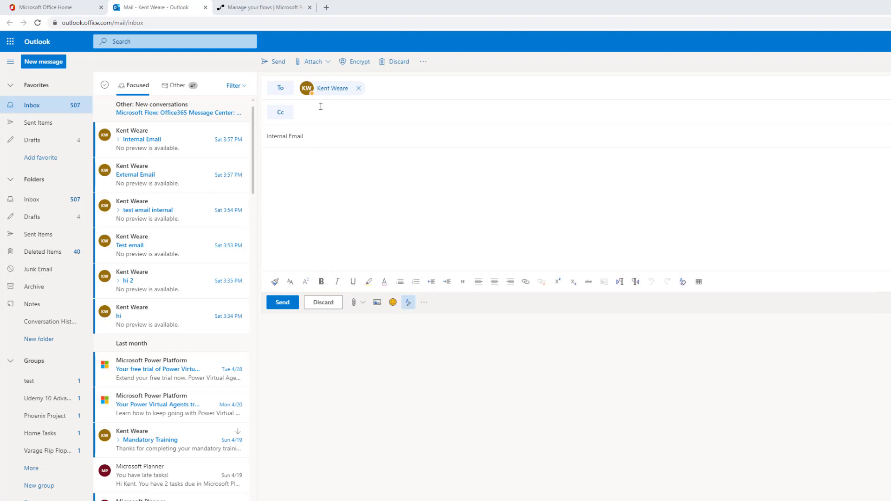
pyautogui.moveTo(332, 88)
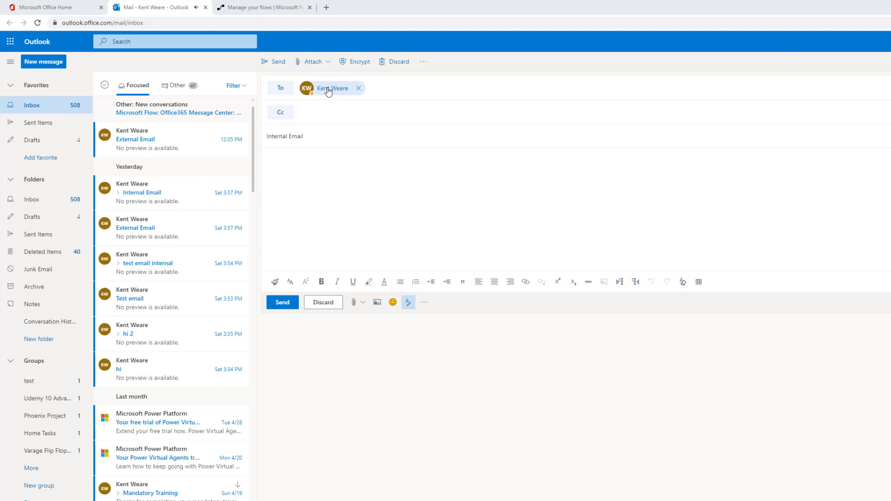
pyautogui.moveTo(321, 135)
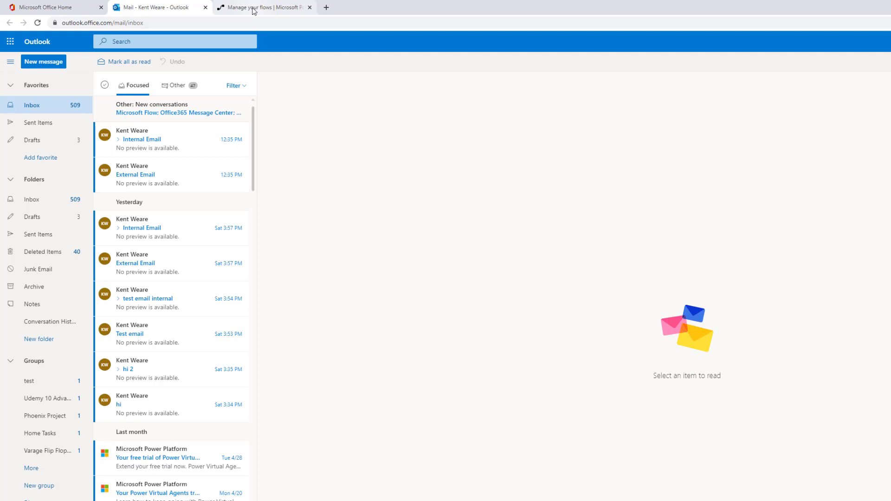
# Step: Open the Tips - Filter Out Emails flow from My flows in edit mode
pyautogui.click(263, 7)
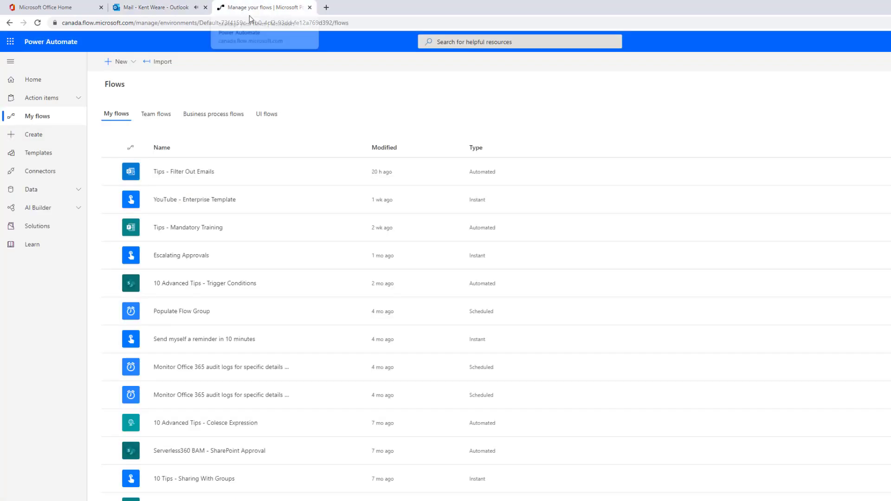
pyautogui.click(183, 171)
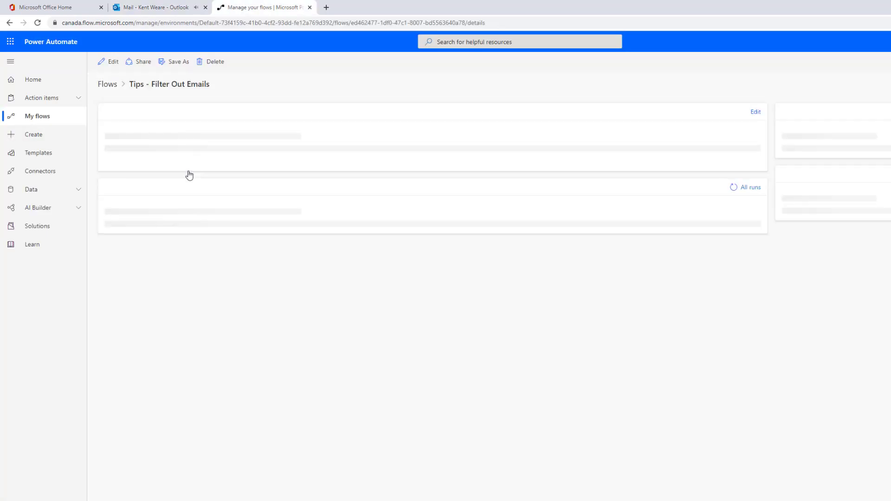
pyautogui.click(109, 62)
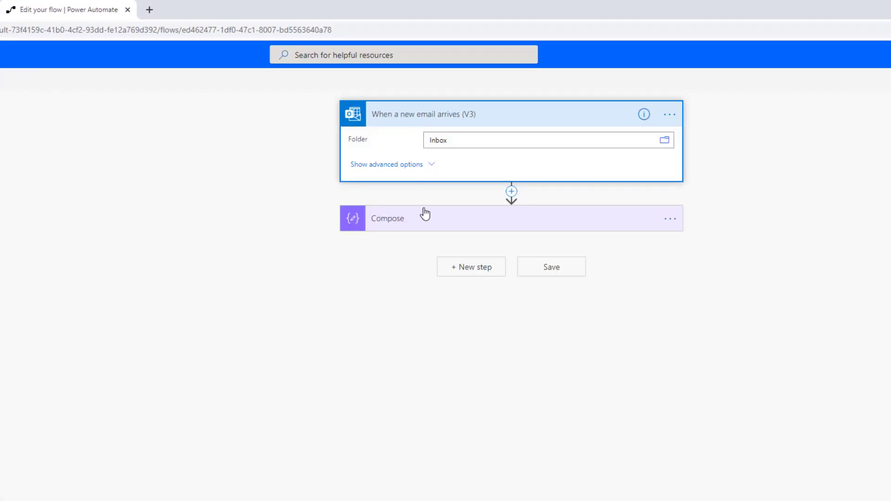
# Step: Reveal the new-email trigger's advanced options and expand the Compose step showing From
pyautogui.click(386, 164)
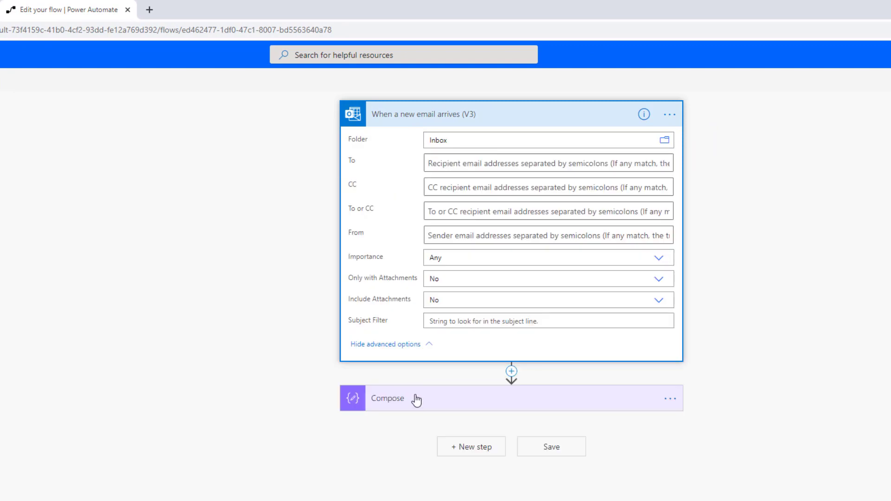
pyautogui.click(388, 398)
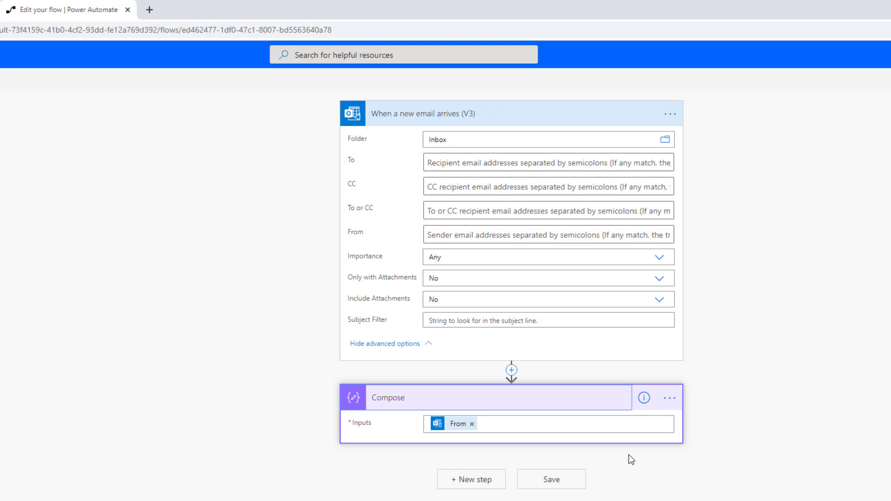
pyautogui.moveTo(549, 320)
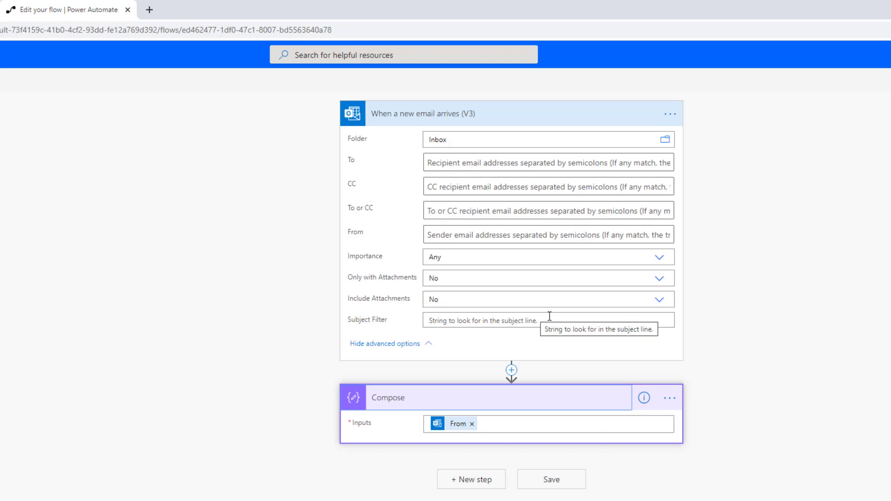
pyautogui.moveTo(355, 324)
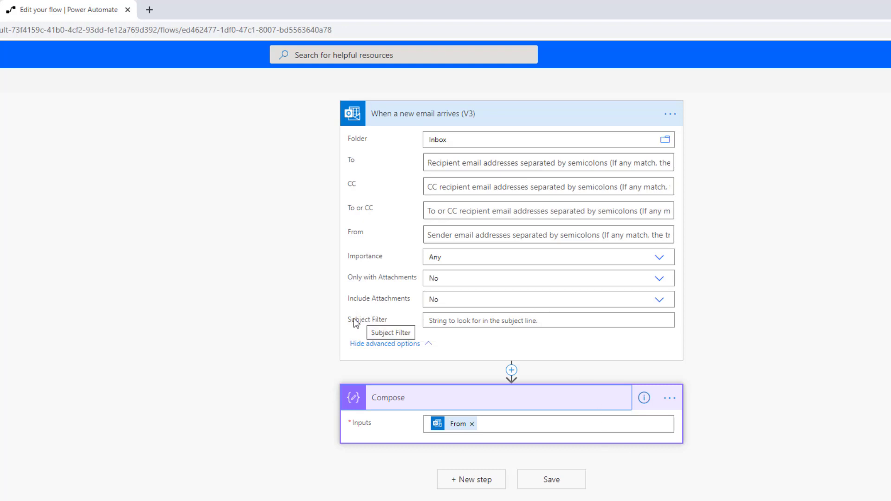
pyautogui.moveTo(352, 241)
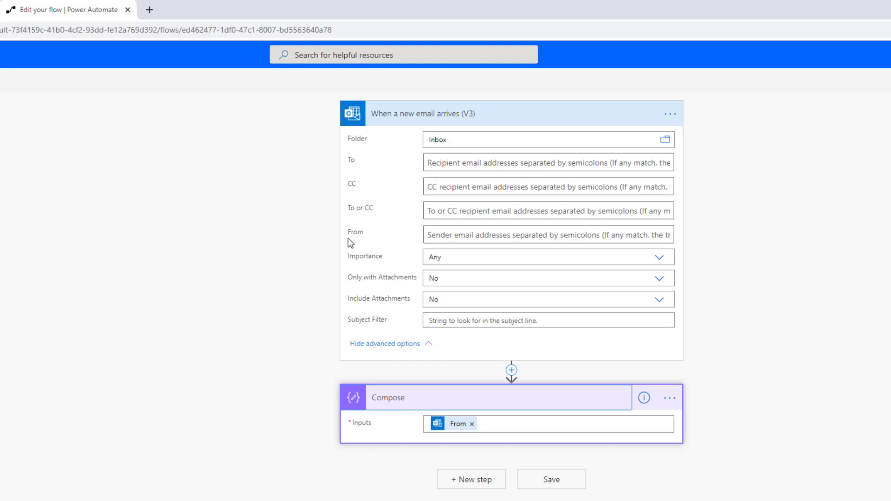
pyautogui.moveTo(458, 424)
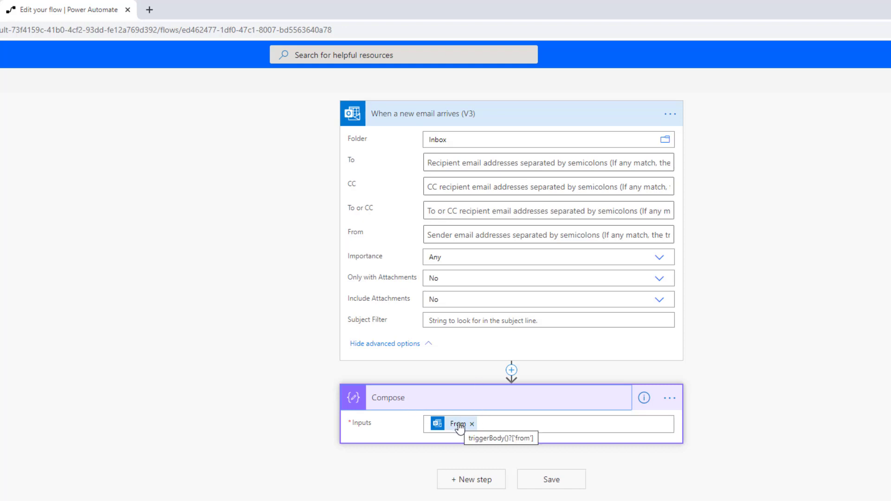
pyautogui.moveTo(422, 414)
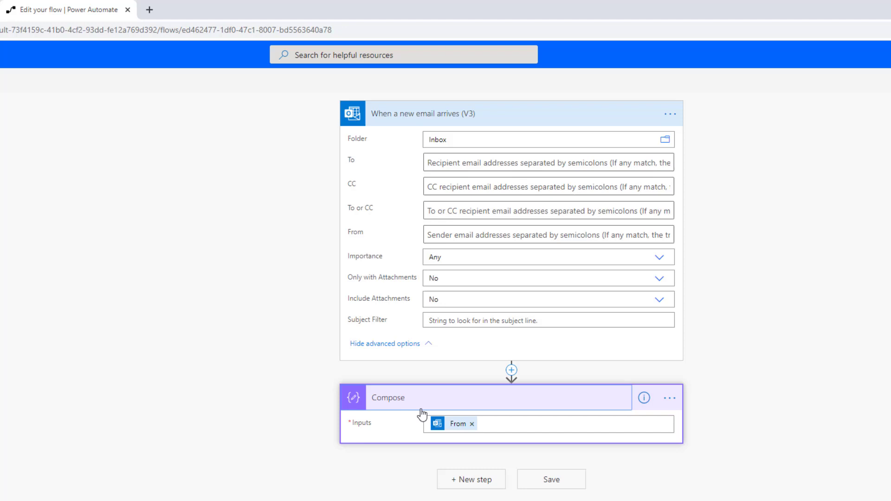
pyautogui.moveTo(459, 427)
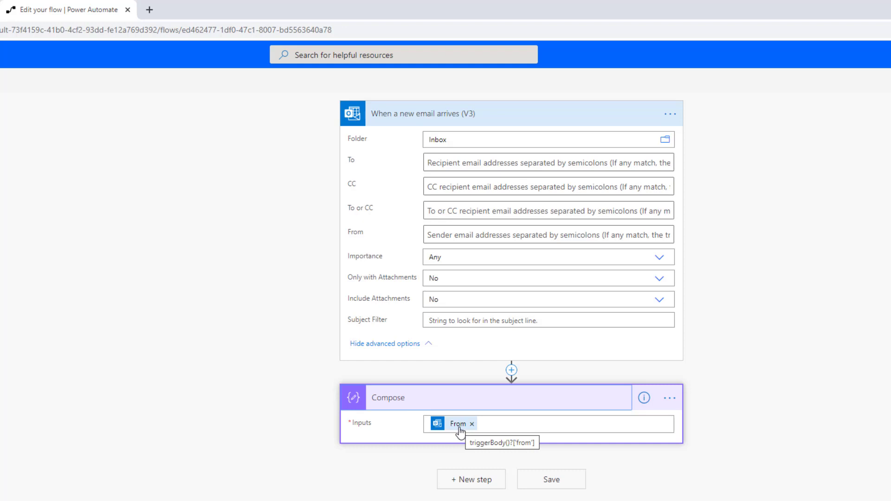
pyautogui.moveTo(567, 332)
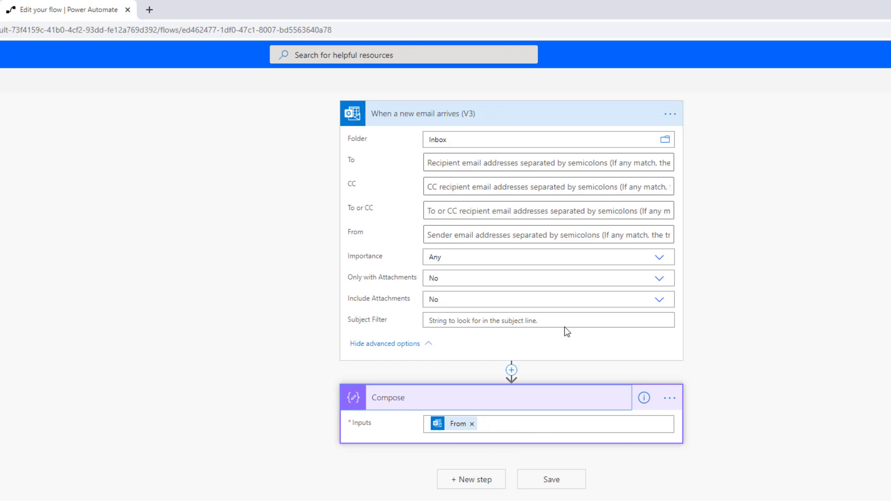
pyautogui.moveTo(671, 114)
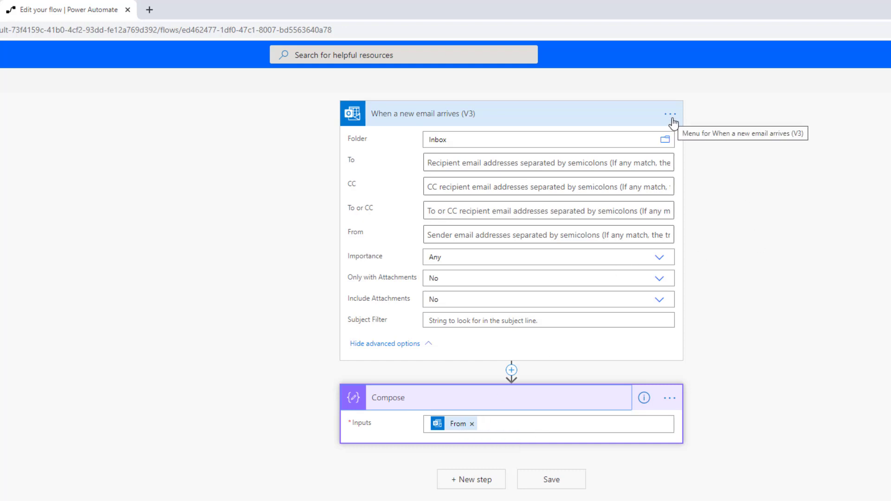
# Step: Open the email trigger's options menu and view its code definition
pyautogui.click(670, 114)
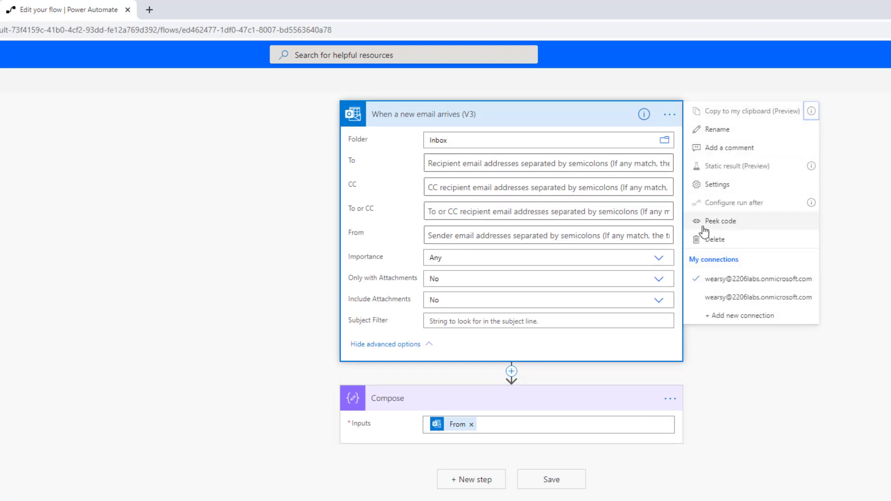
pyautogui.click(717, 184)
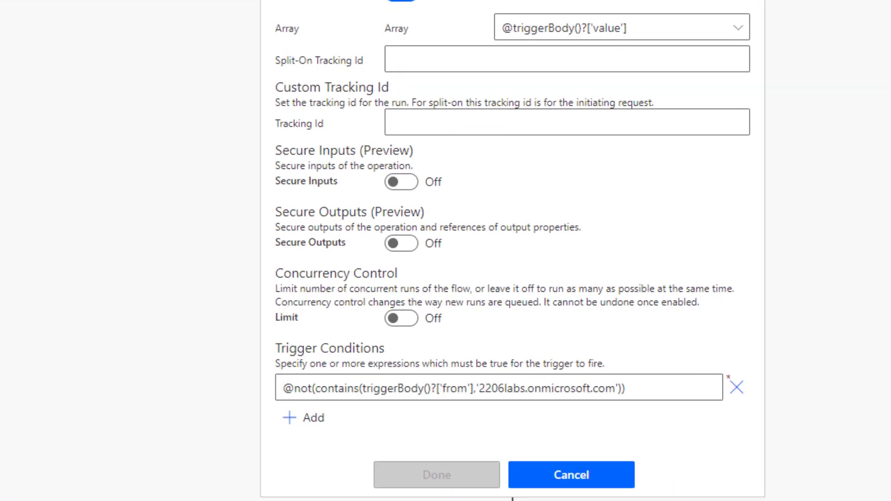
pyautogui.click(341, 388)
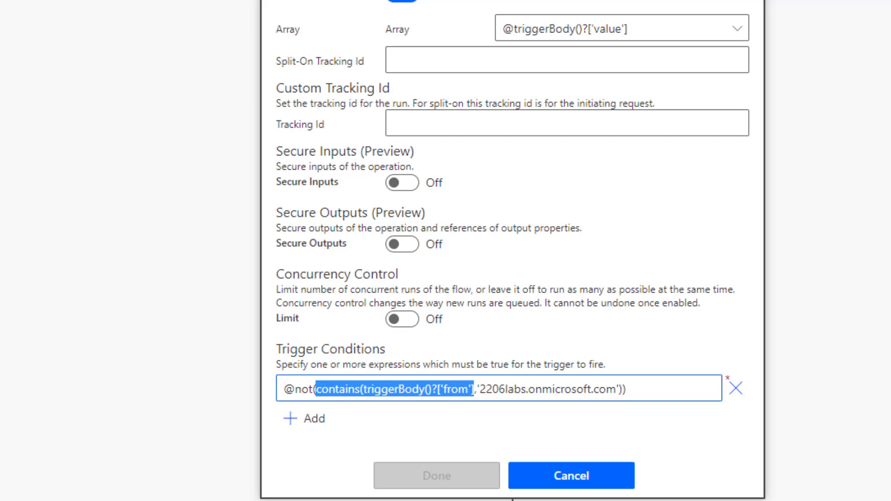
pyautogui.click(483, 390)
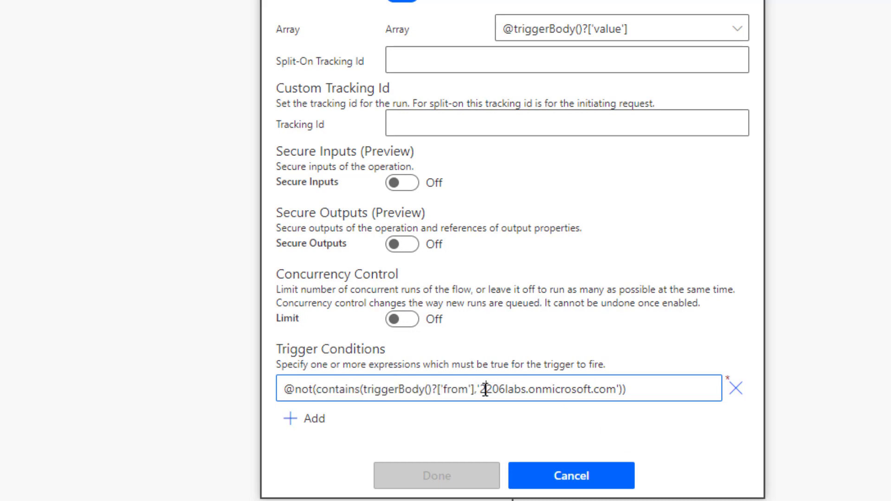
pyautogui.doubleClick(549, 389)
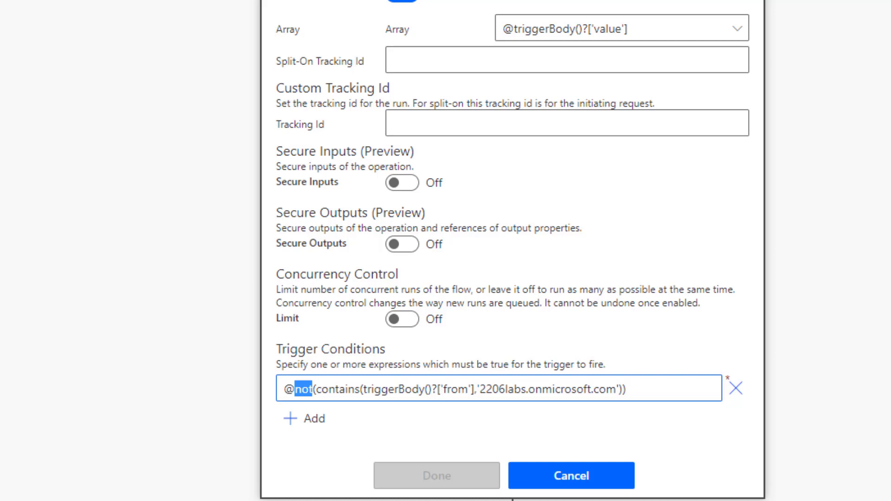
pyautogui.moveTo(596, 399)
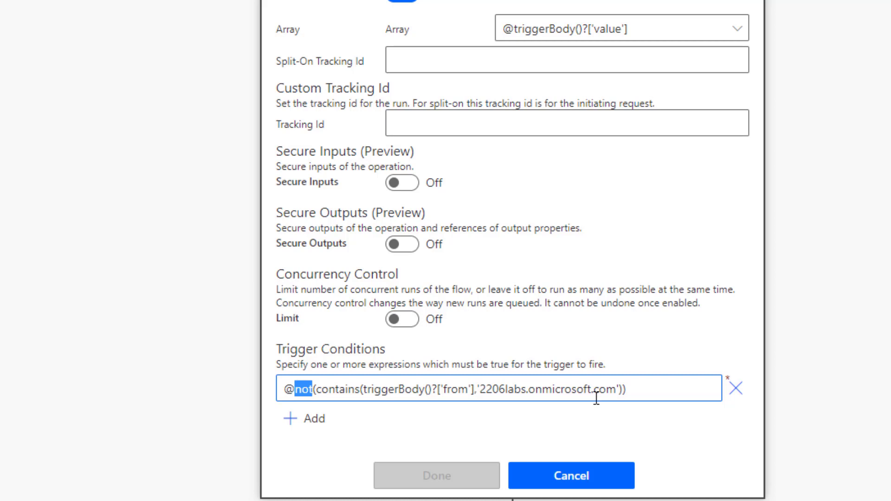
pyautogui.moveTo(372, 345)
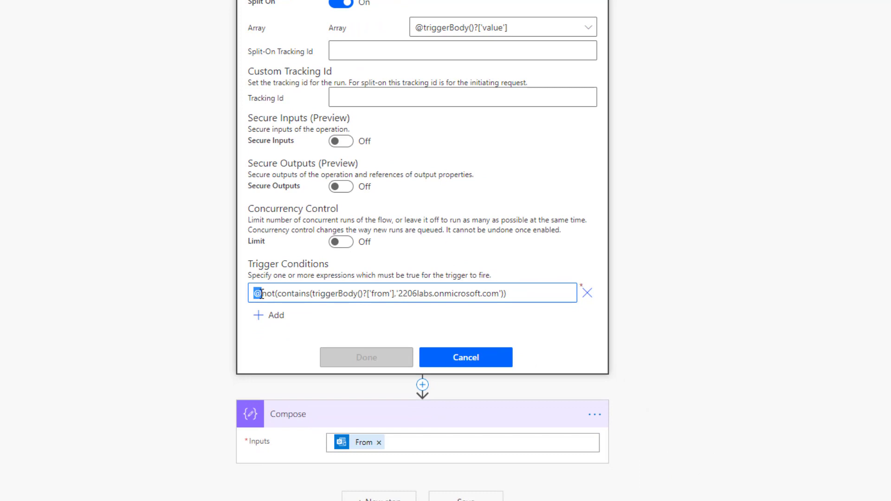
pyautogui.moveTo(539, 297)
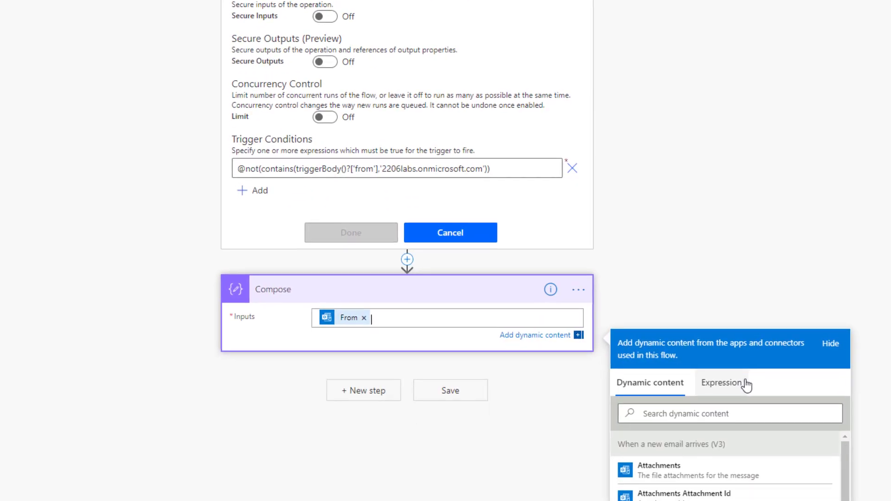
# Step: Switch the Compose input to the Expression tab for a custom expression
pyautogui.click(722, 382)
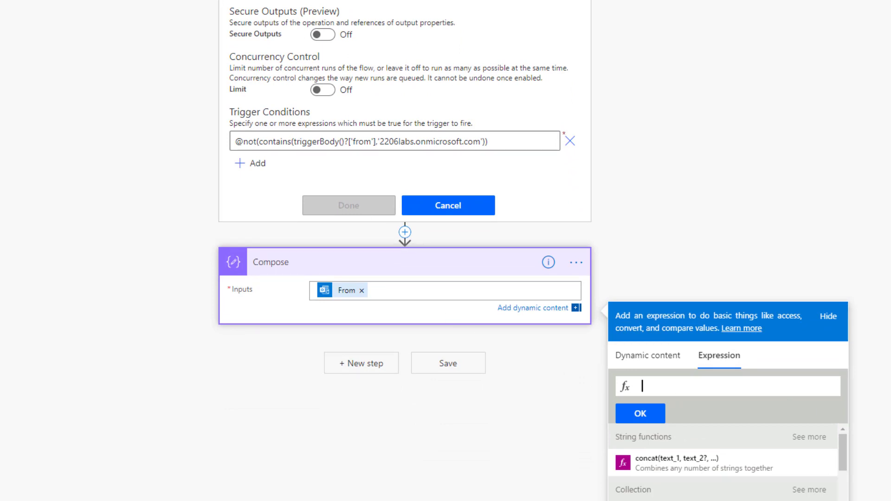
pyautogui.moveTo(348, 291)
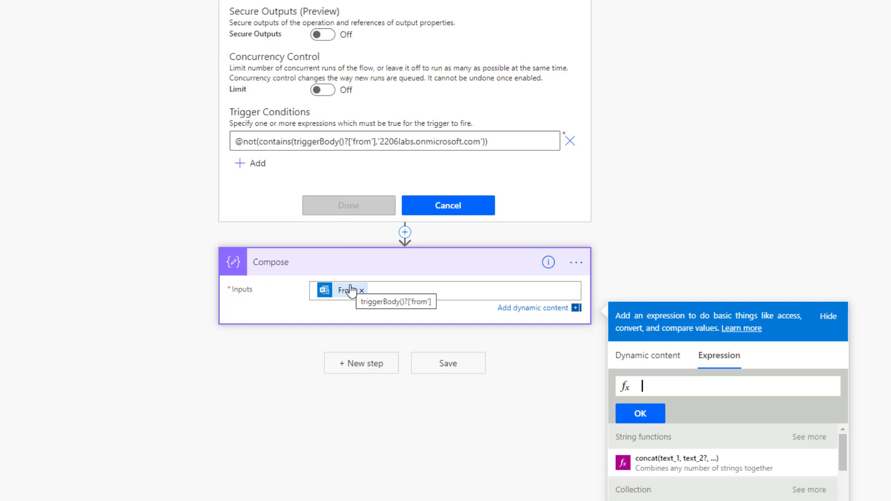
pyautogui.moveTo(727, 387)
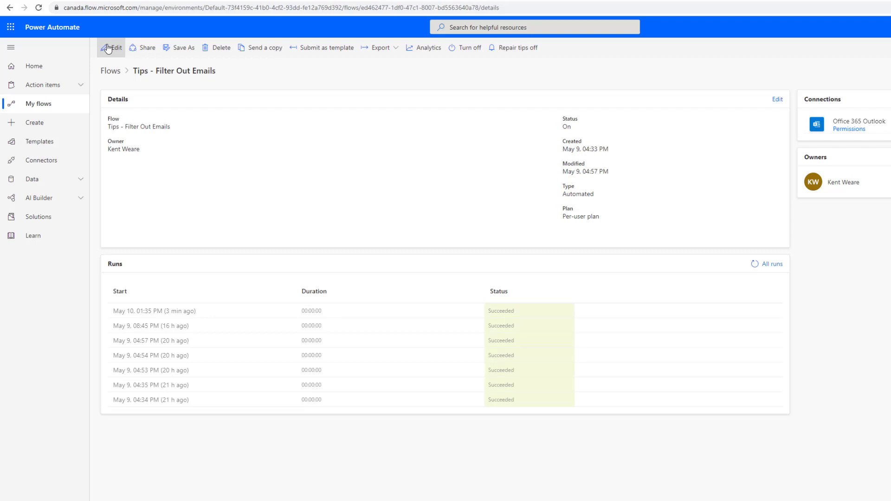
pyautogui.moveTo(188, 319)
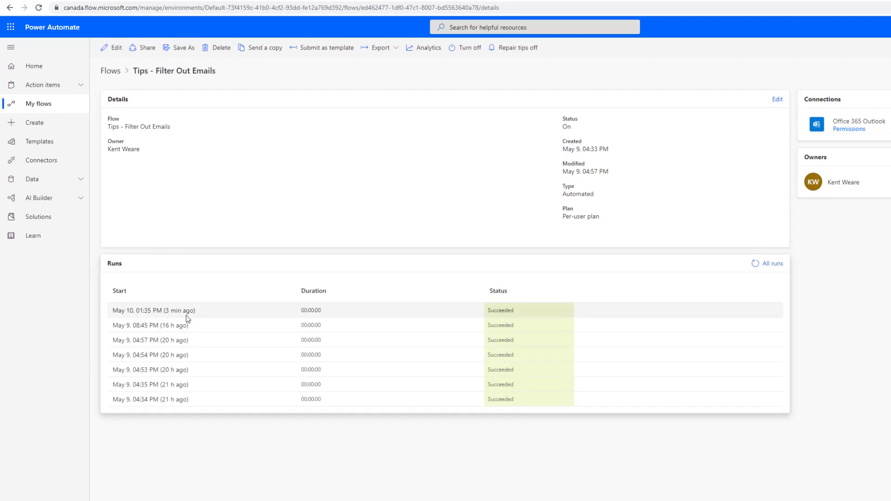
pyautogui.moveTo(184, 312)
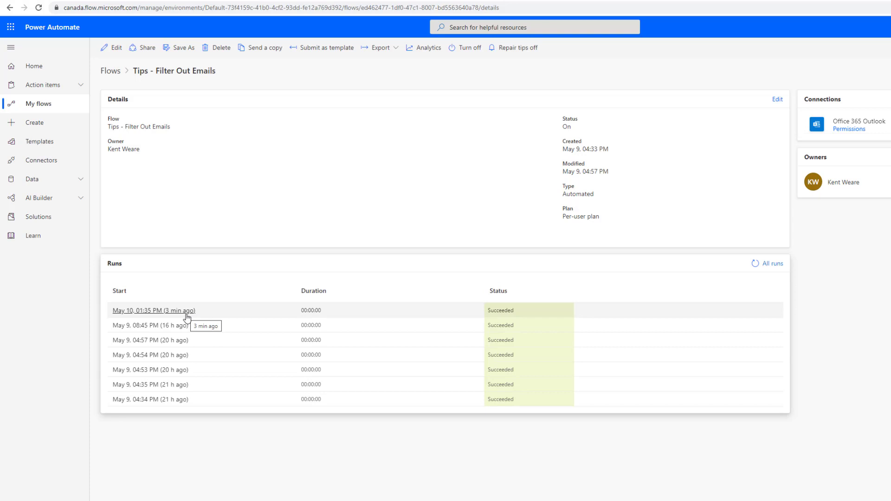
pyautogui.moveTo(502, 268)
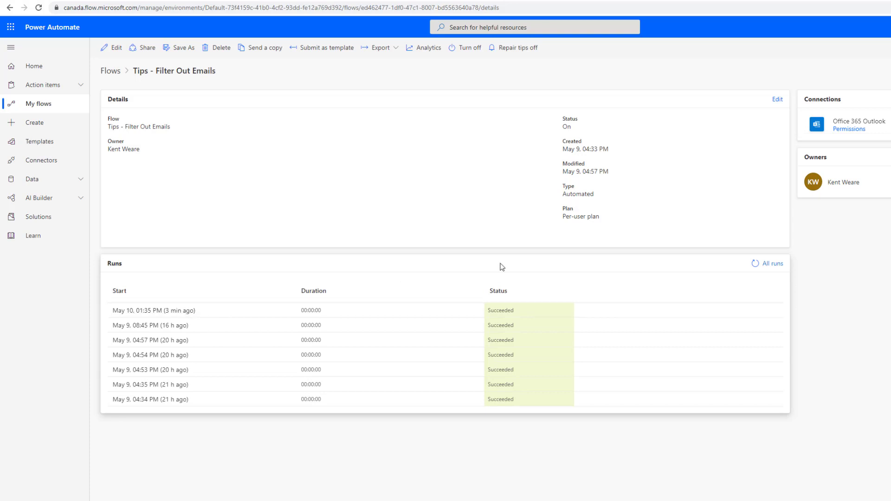
pyautogui.moveTo(752, 264)
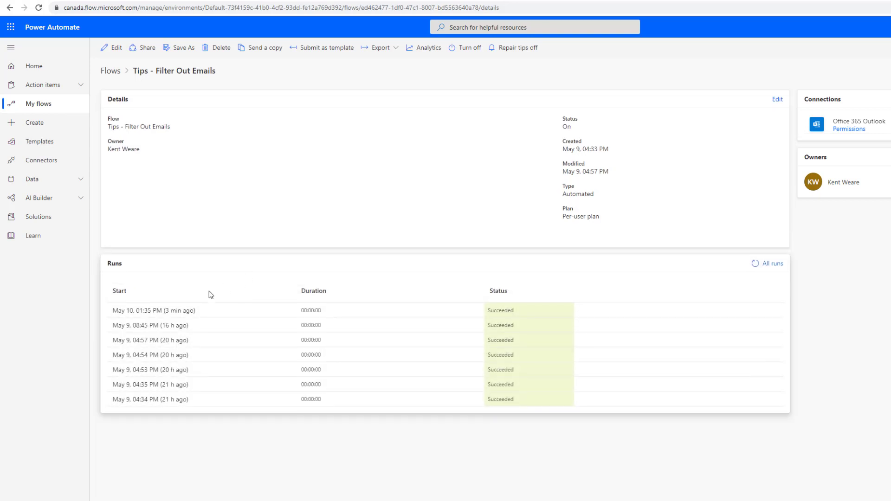
# Step: Open the most recent run of Tips - Filter Out Emails
pyautogui.click(150, 311)
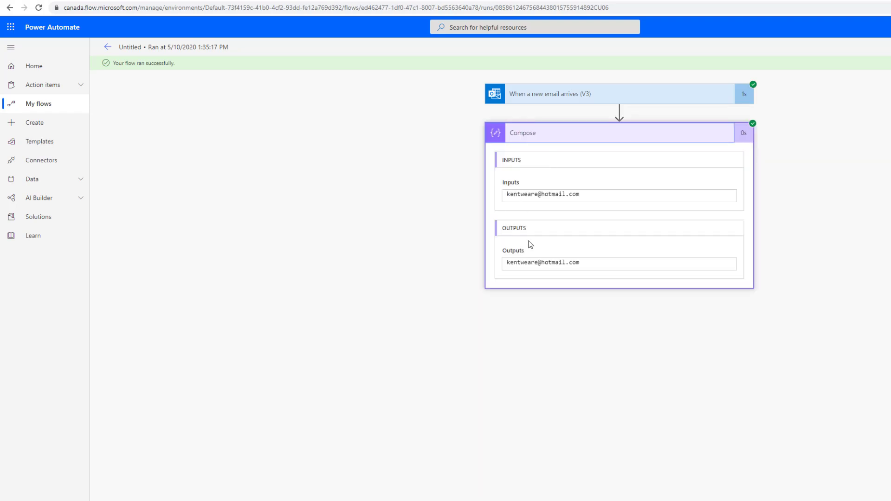
# Step: Highlight the external sender in Compose output and the 'External Email' subject in trigger outputs
pyautogui.doubleClick(542, 262)
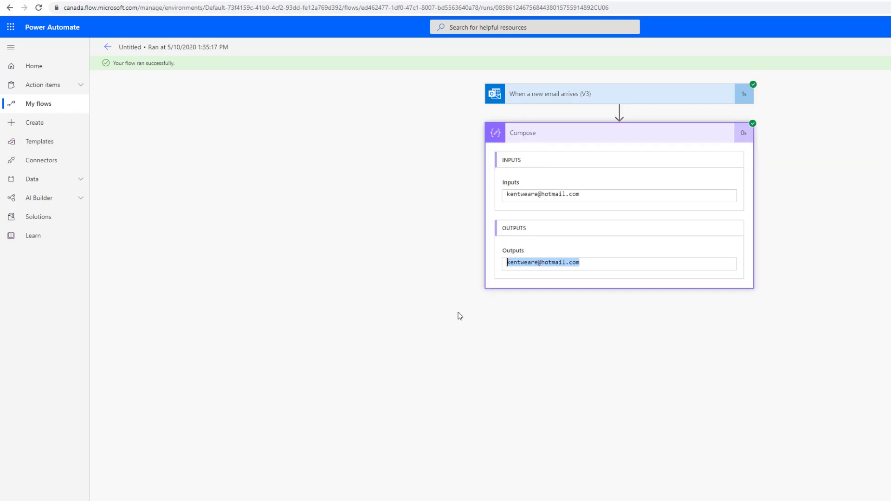
pyautogui.moveTo(607, 86)
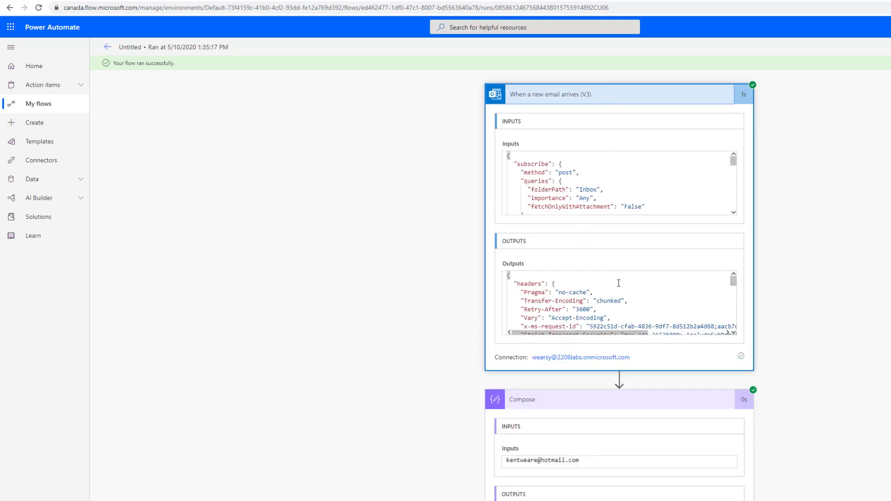
pyautogui.scroll(-3)
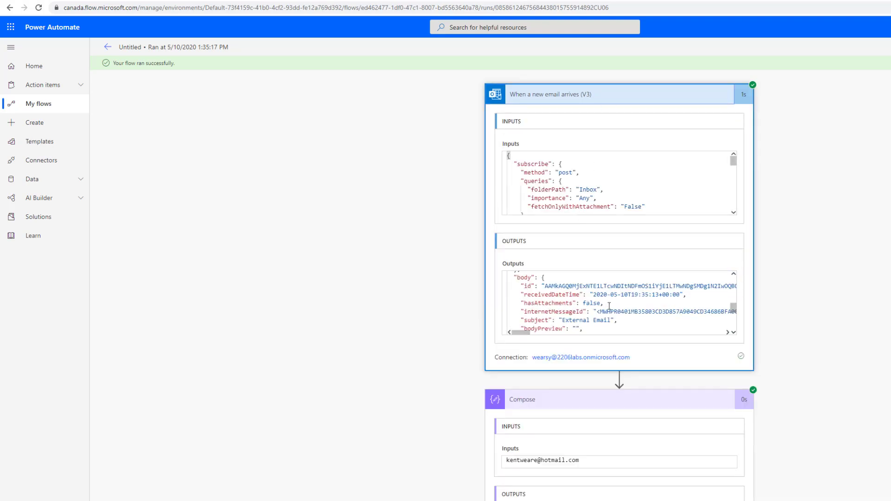
pyautogui.doubleClick(583, 320)
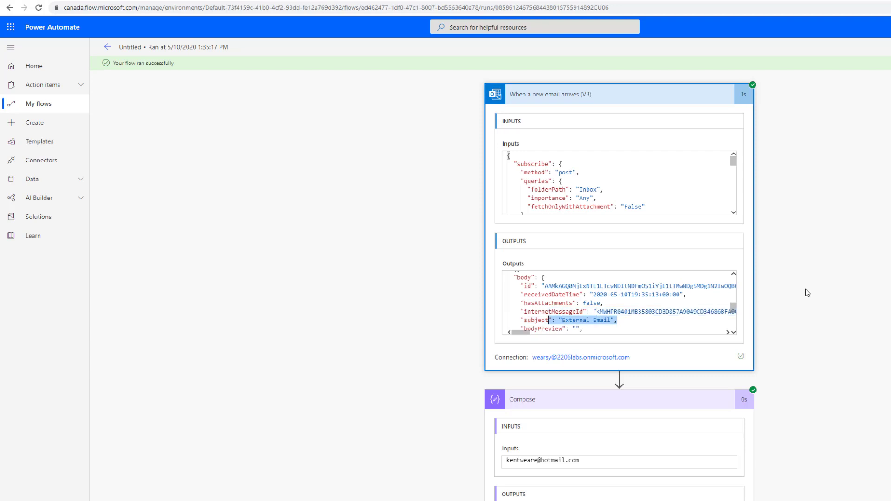